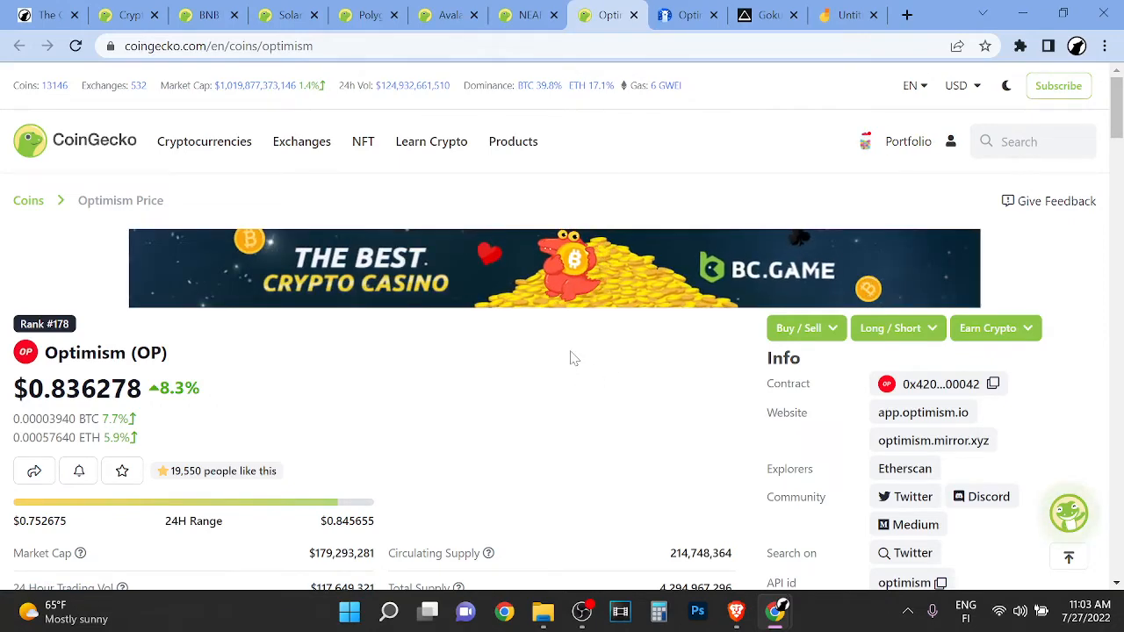
Step: Show DefiLlama's Optimism chain page with $462.79m TVL and its TVL history chart
scroll(down, 3)
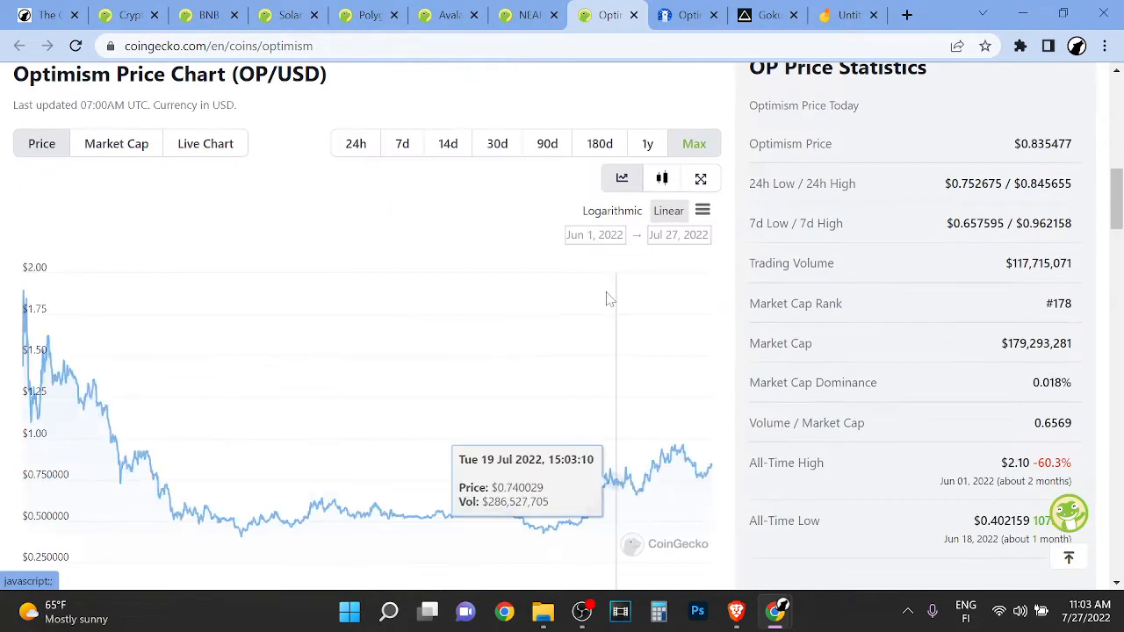
mouse_move(31, 351)
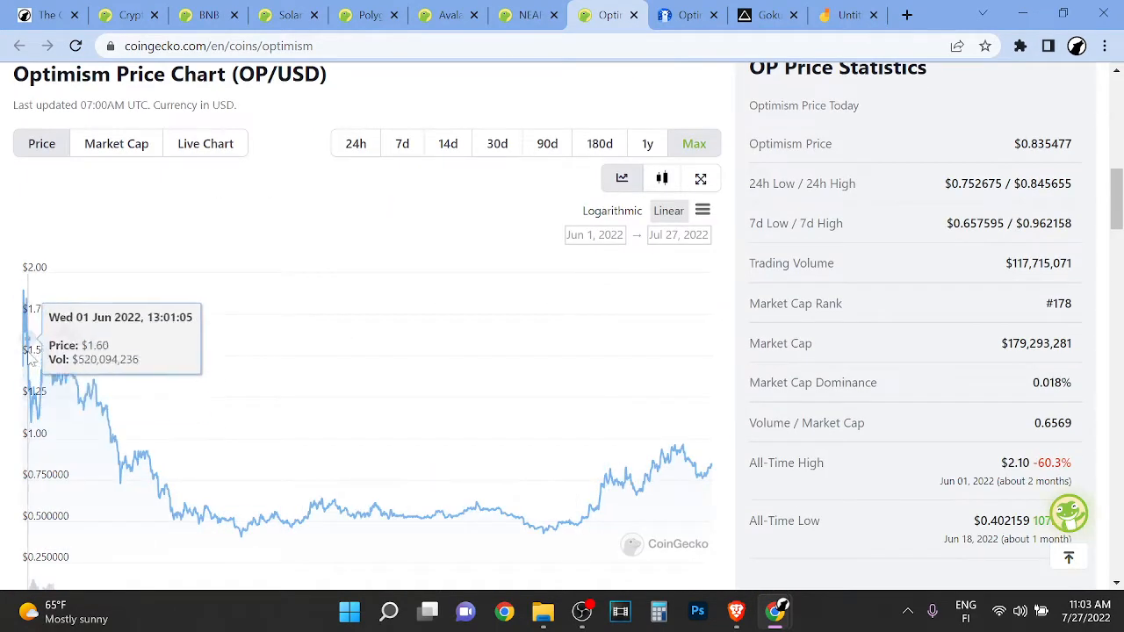
mouse_move(527, 509)
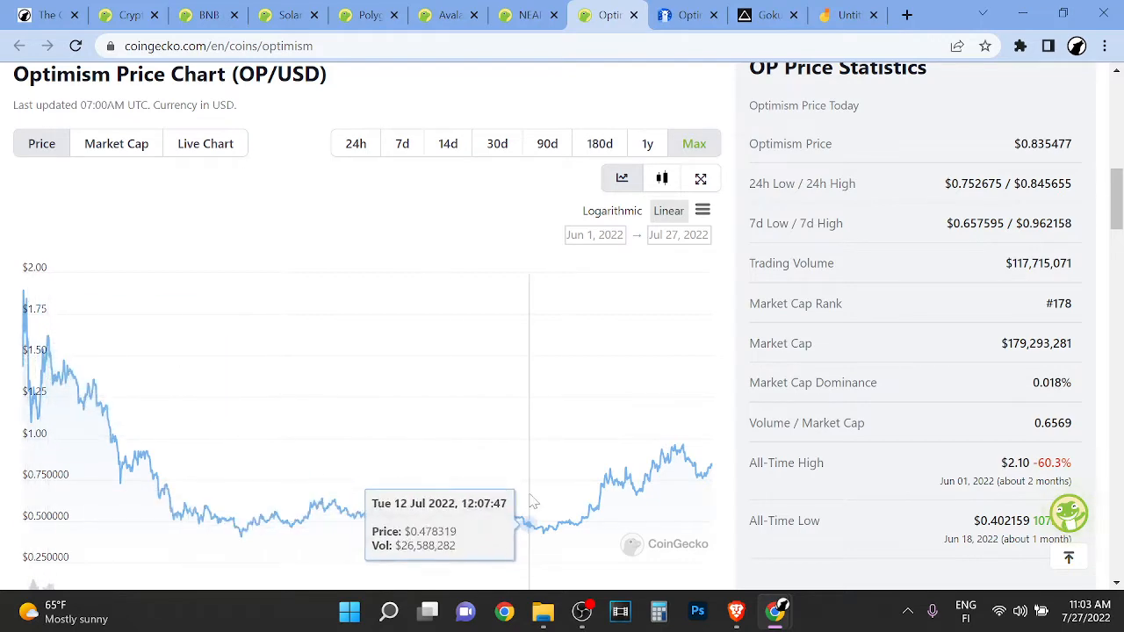
mouse_move(676, 481)
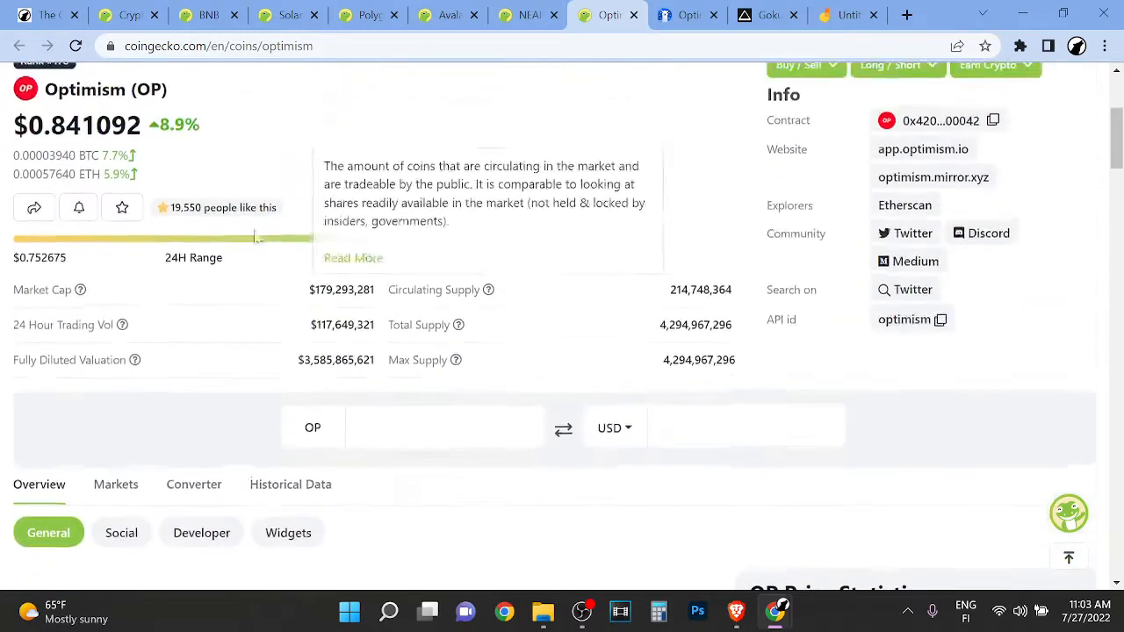
scroll(up, 3)
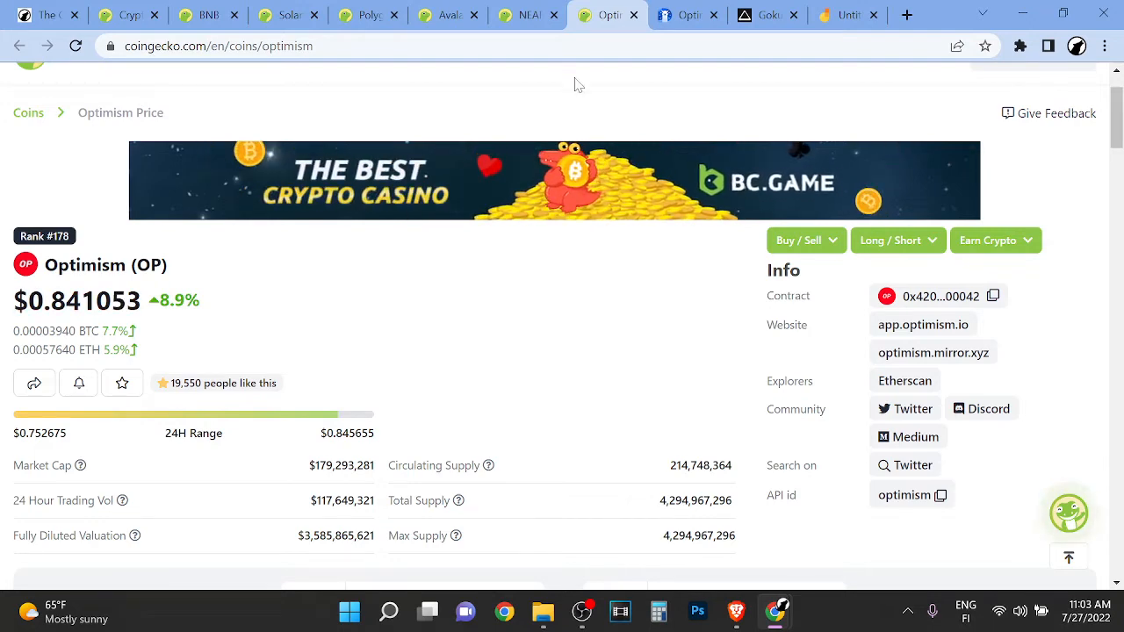
click(686, 15)
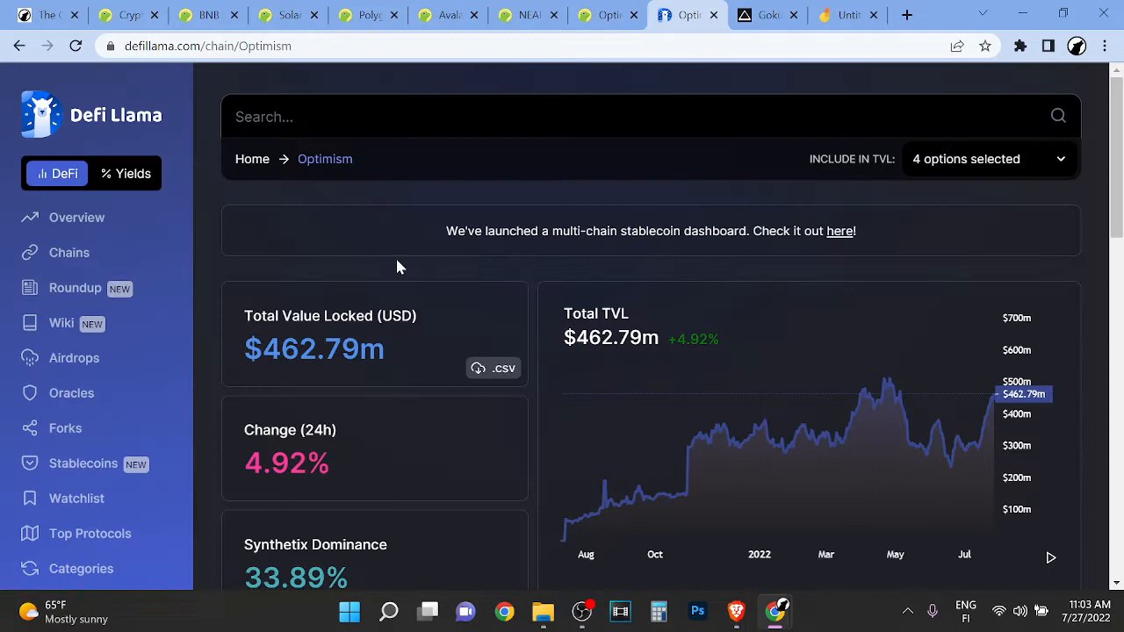
mouse_move(393, 285)
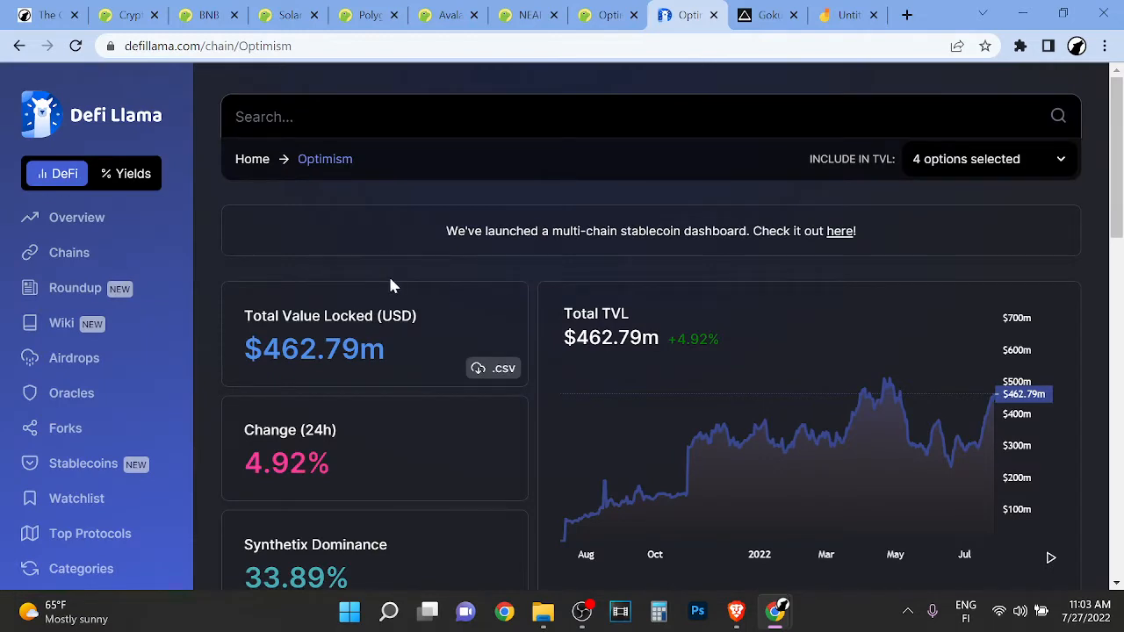
scroll(down, 3)
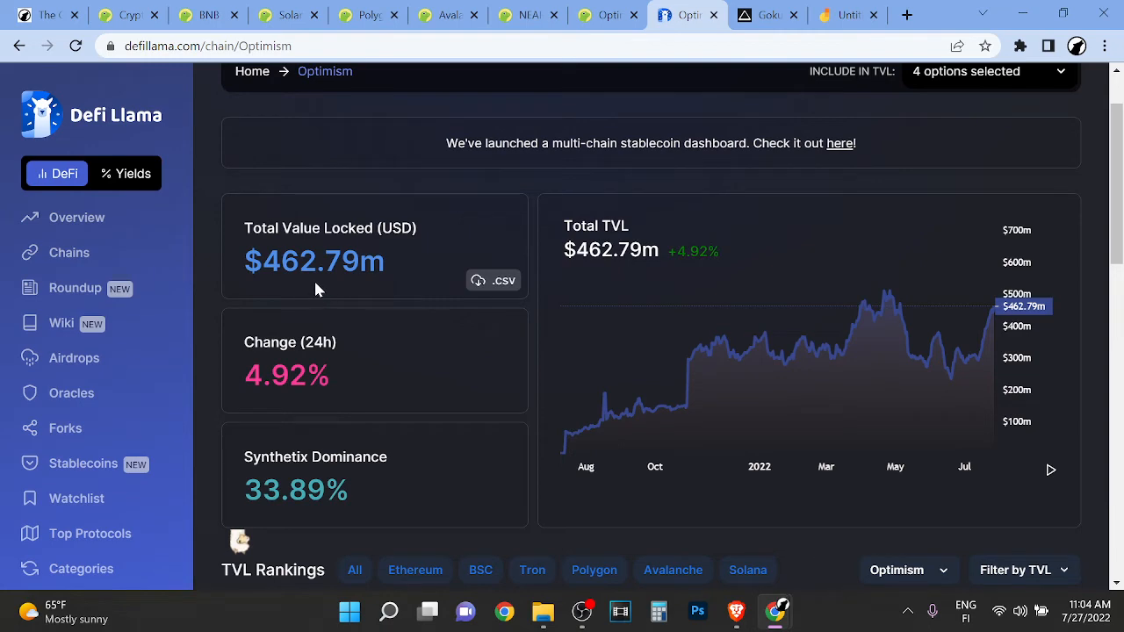
scroll(down, 3)
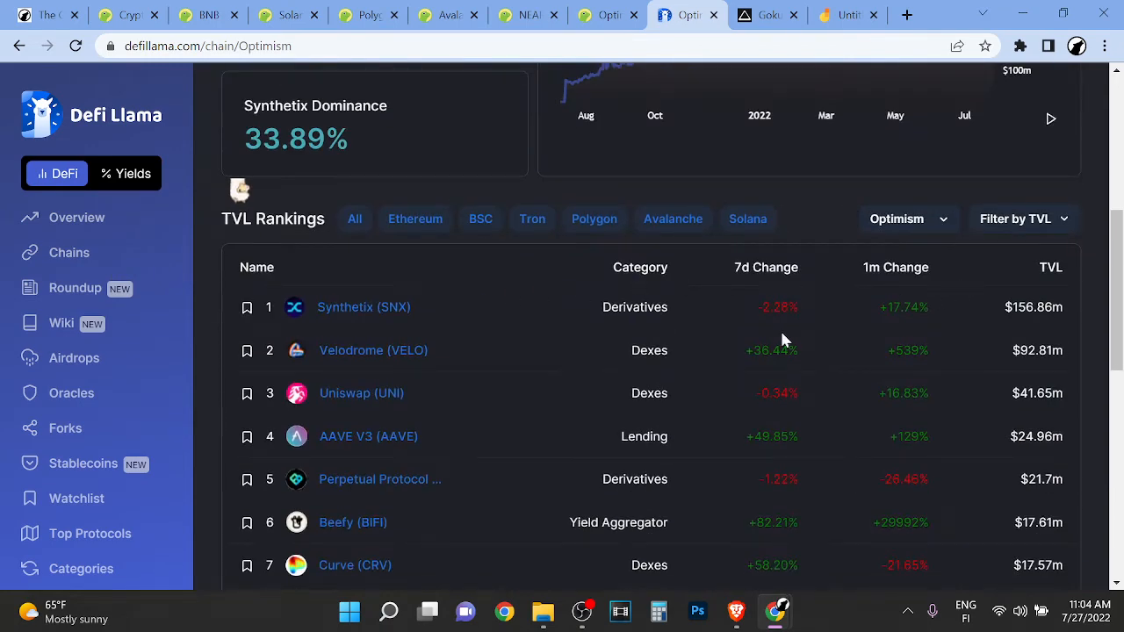
mouse_move(970, 316)
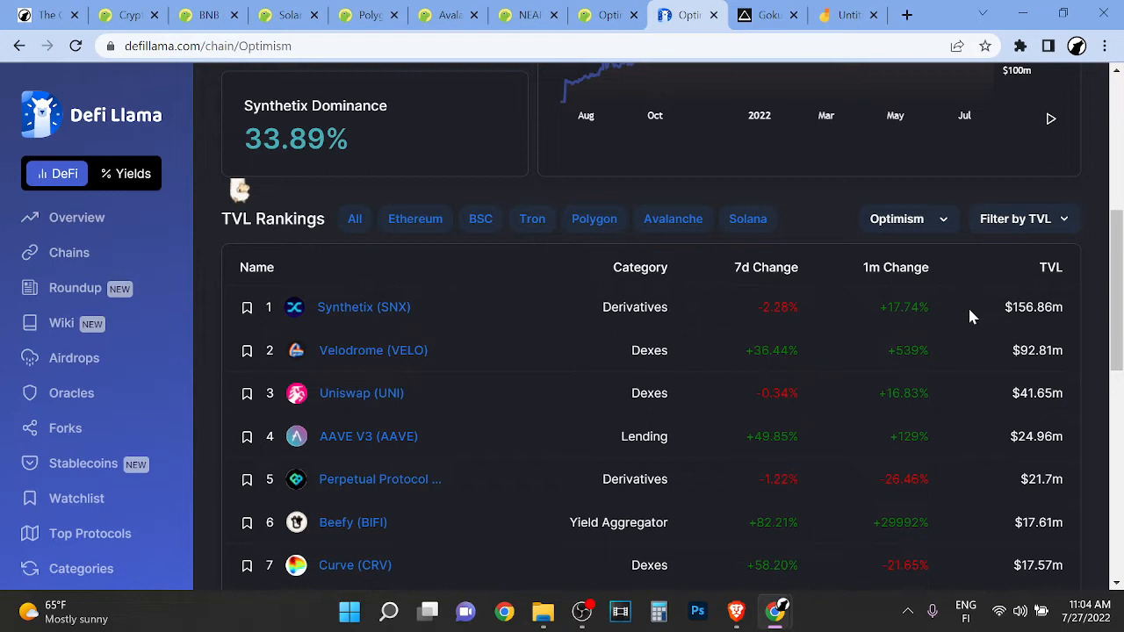
mouse_move(807, 211)
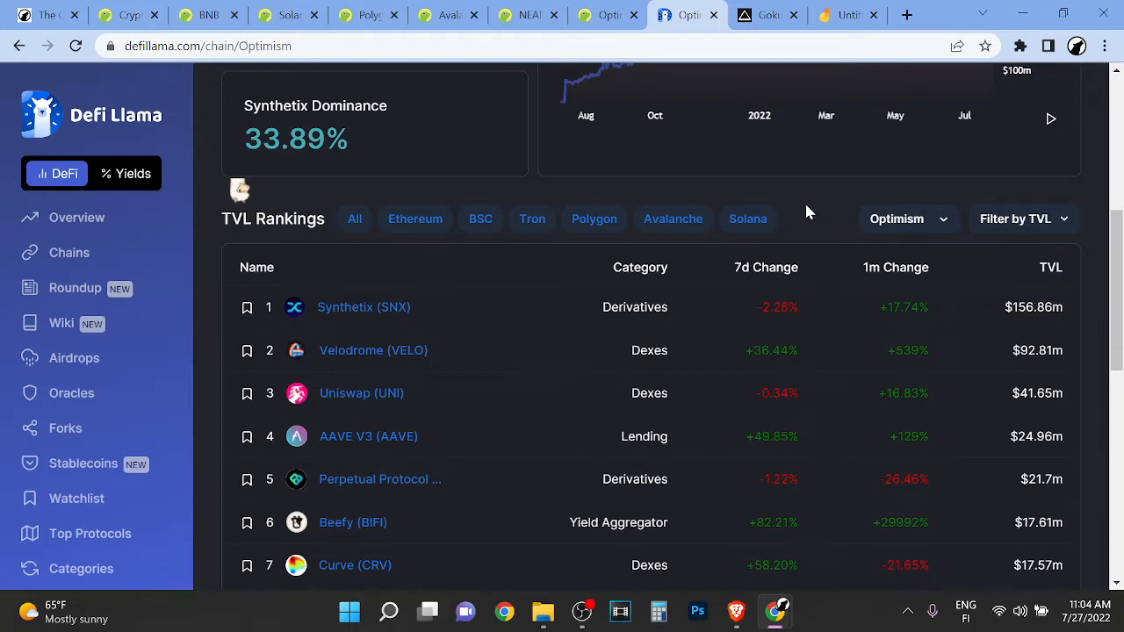
mouse_move(645, 367)
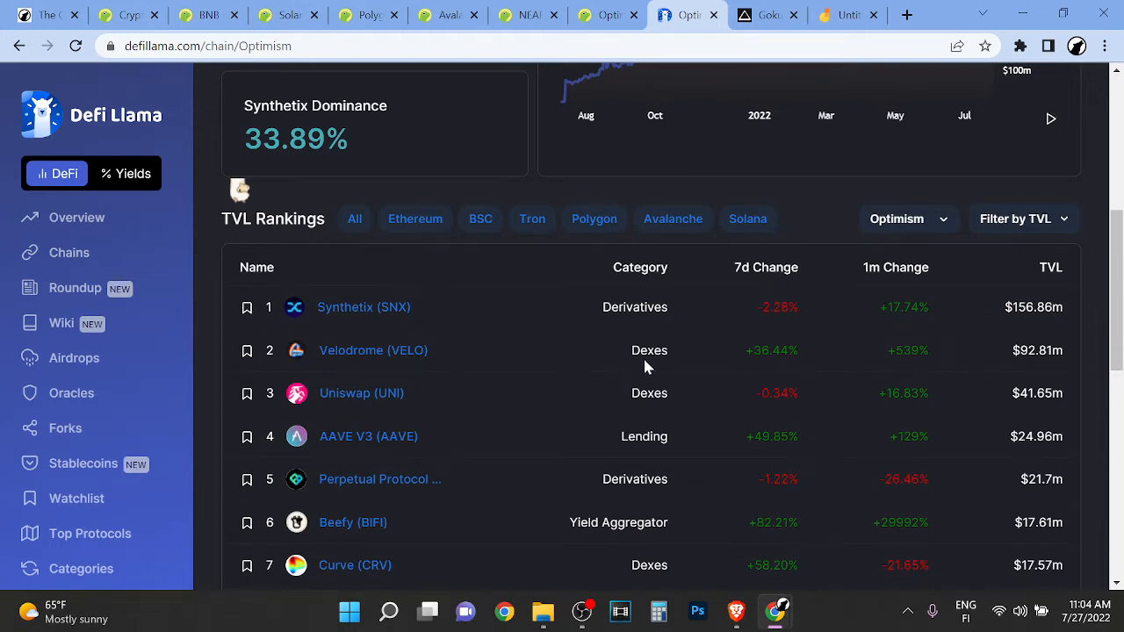
mouse_move(492, 487)
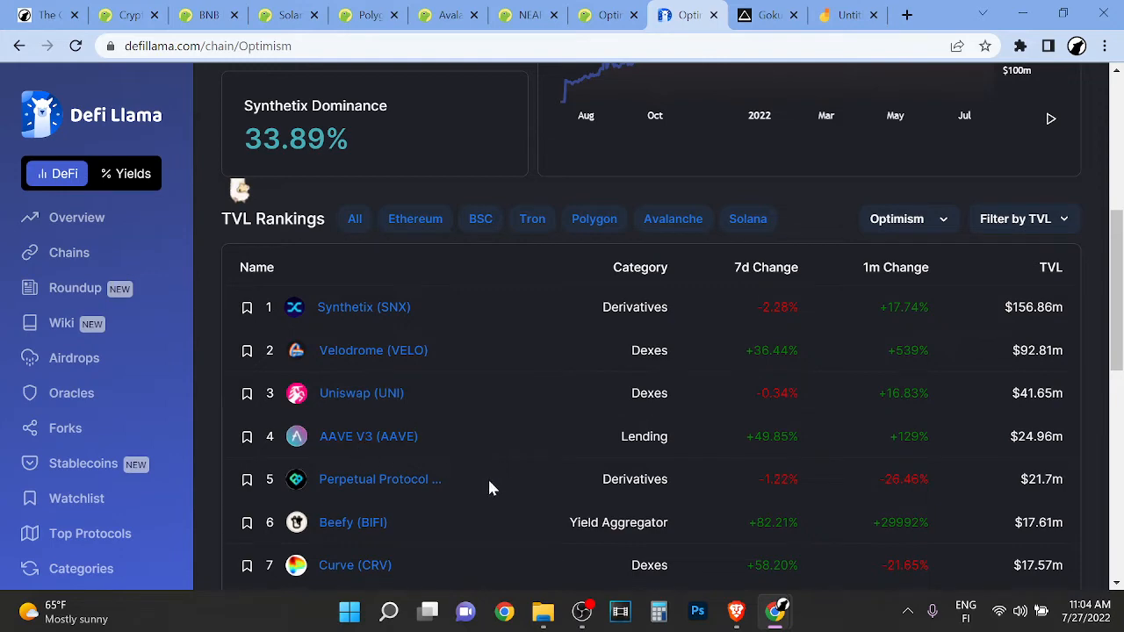
scroll(down, 3)
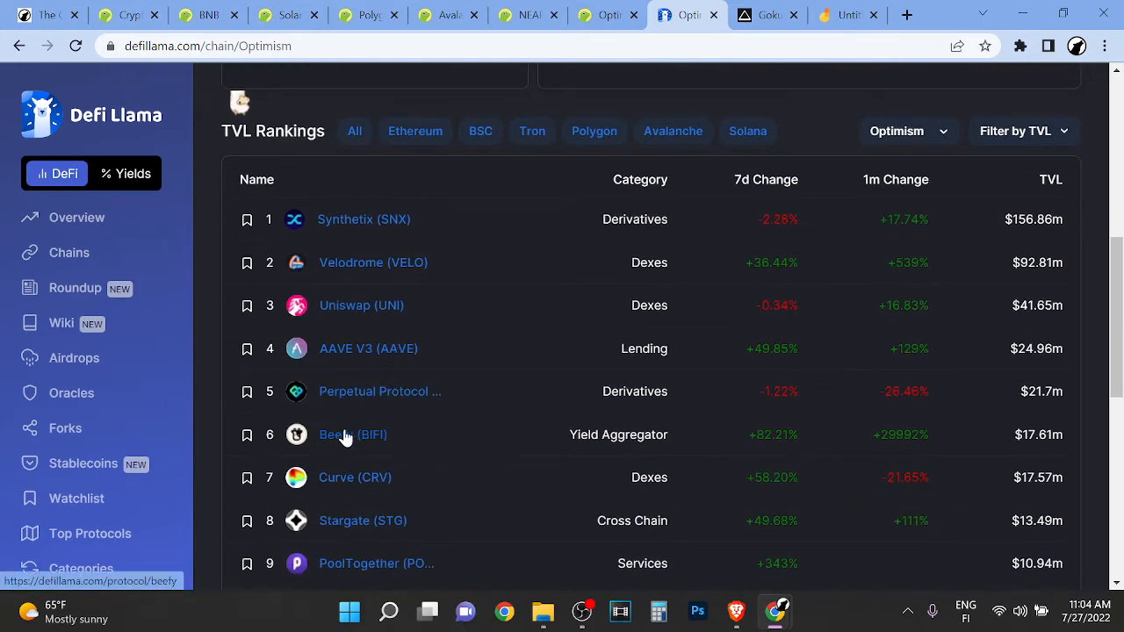
scroll(down, 3)
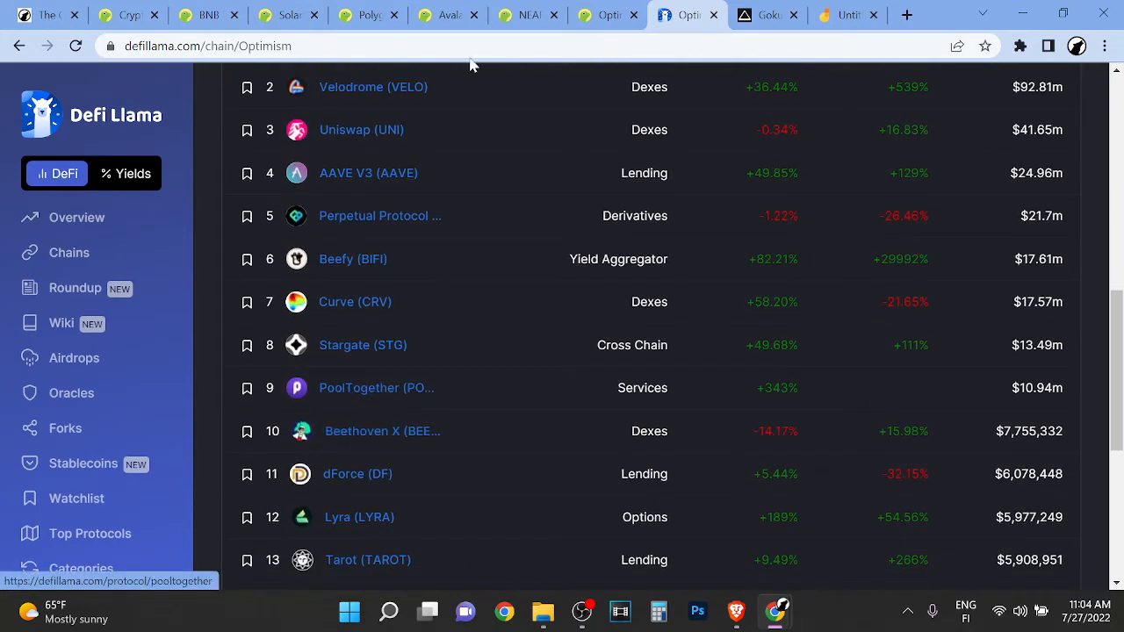
scroll(down, 3)
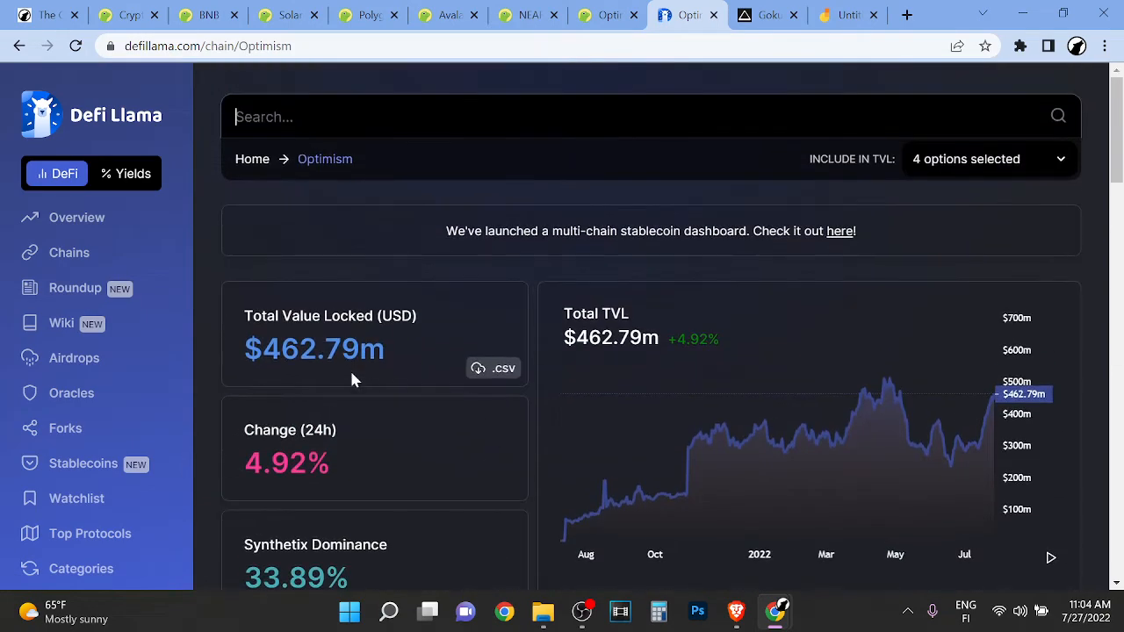
Step: Scroll the Ethereum chain page ($63.36b TVL) down to rankings led by MakerDAO at $7.97b
scroll(down, 3)
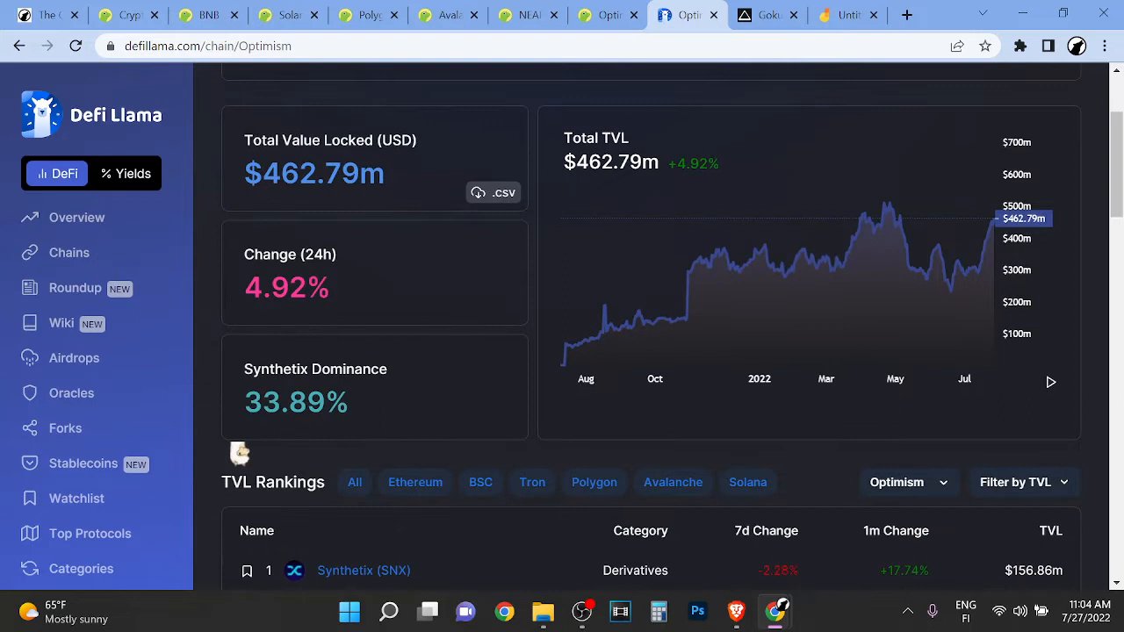
mouse_move(349, 256)
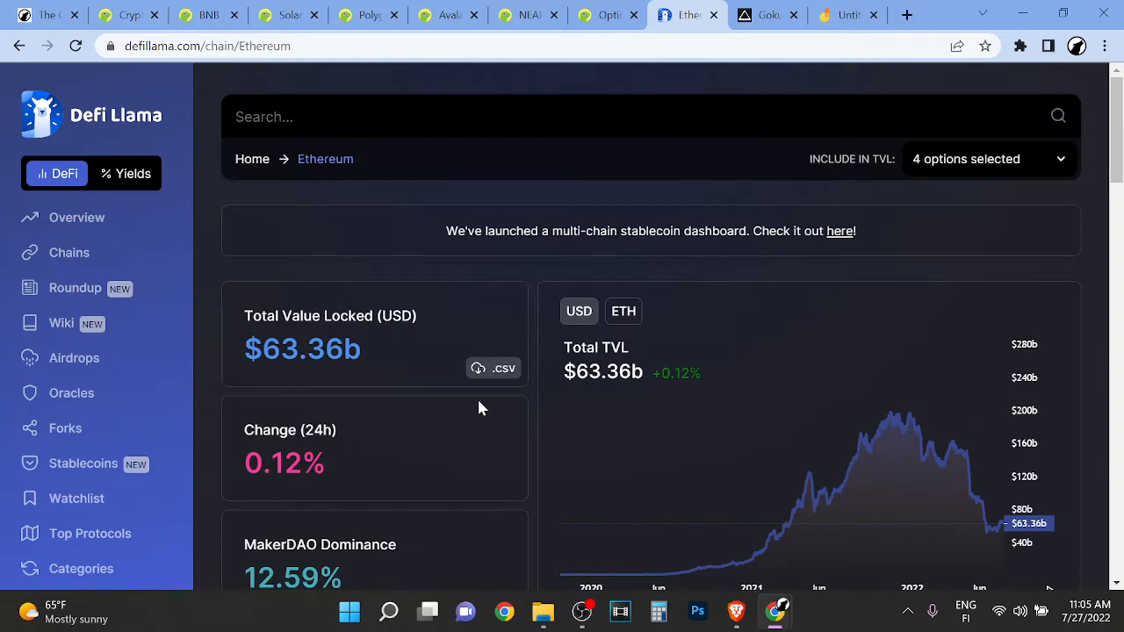
mouse_move(456, 400)
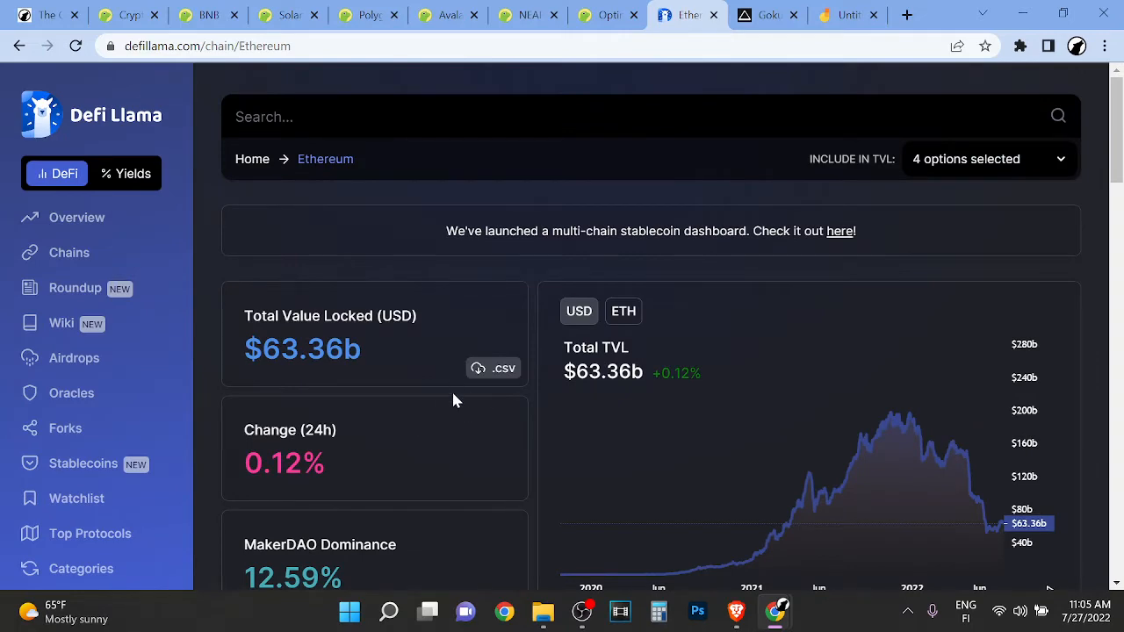
scroll(down, 3)
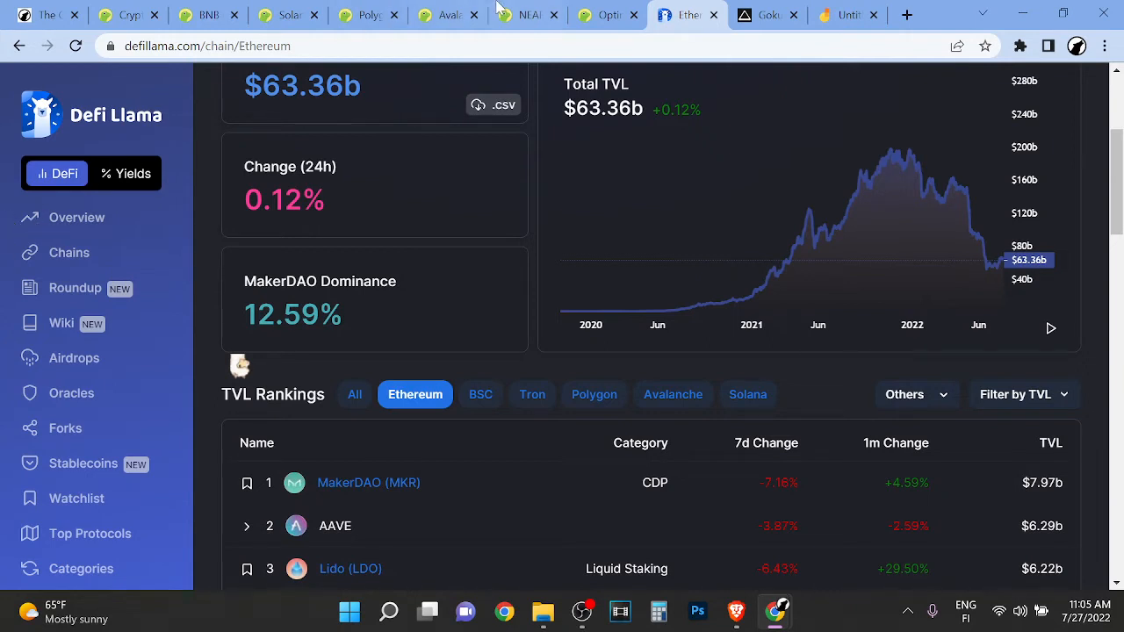
Step: Switch to the Gumroad tab showing The Golden Portfolio Membership (FREE) product page
click(603, 15)
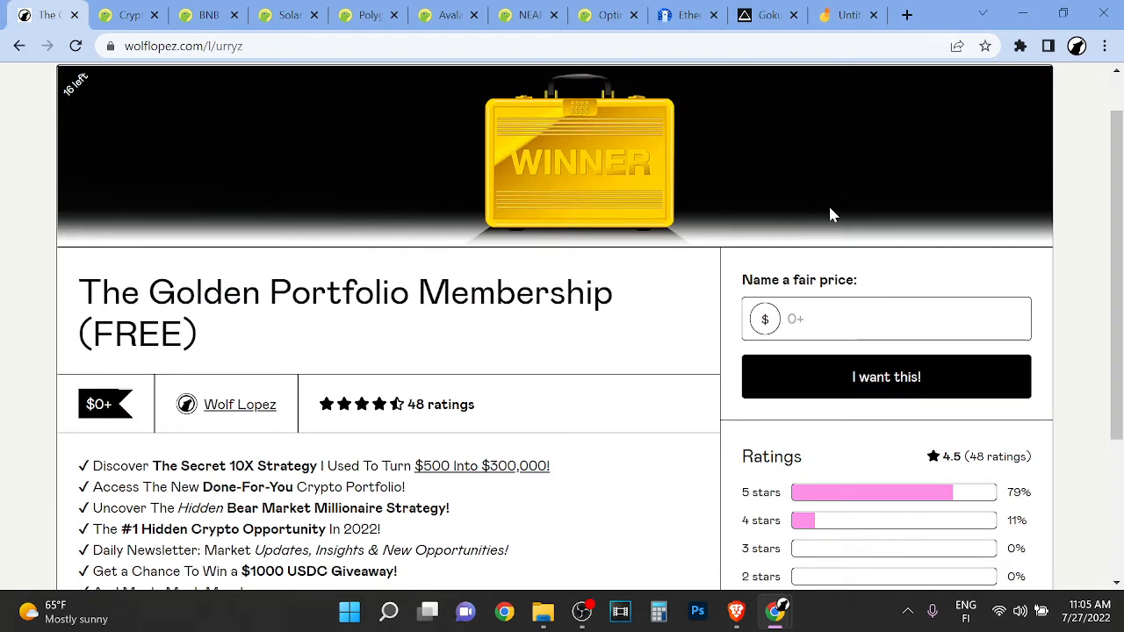
mouse_move(857, 211)
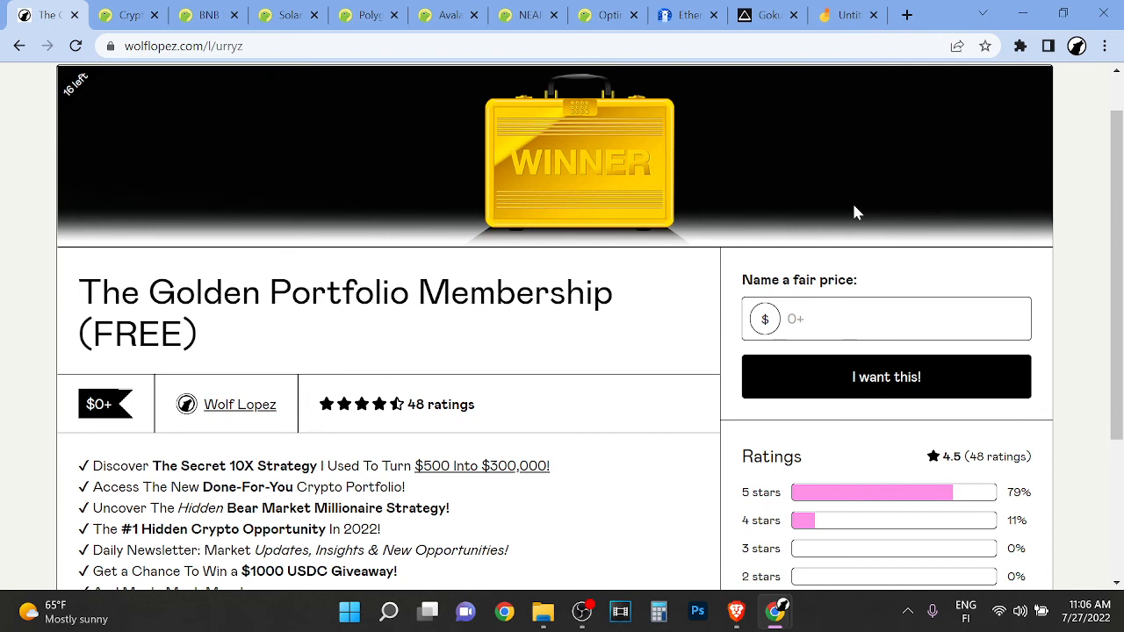
mouse_move(60, 113)
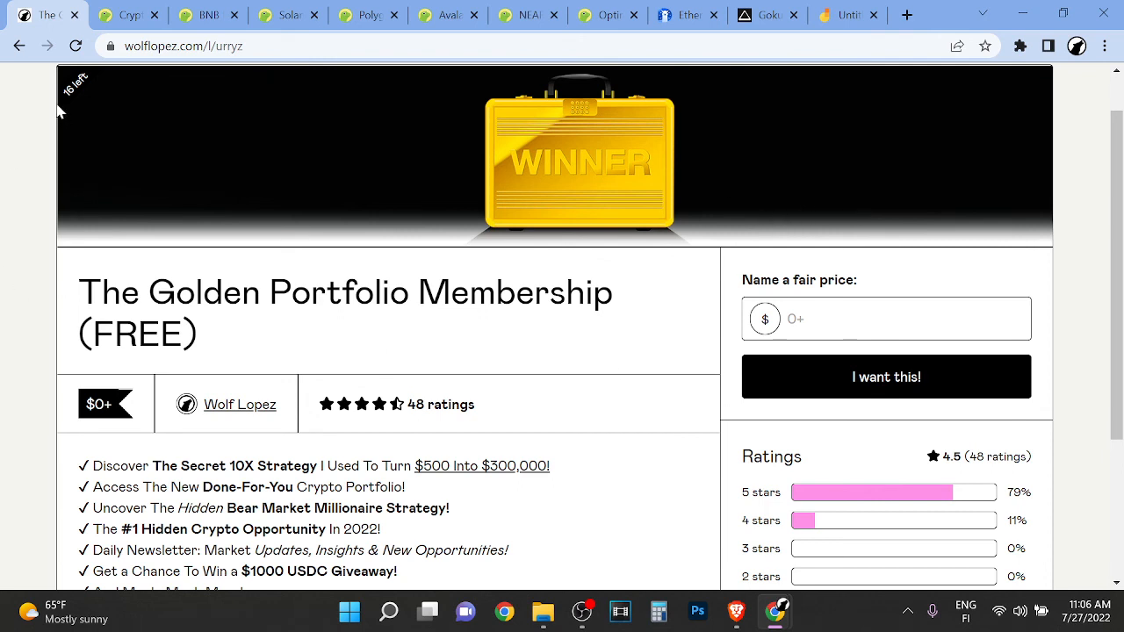
mouse_move(606, 42)
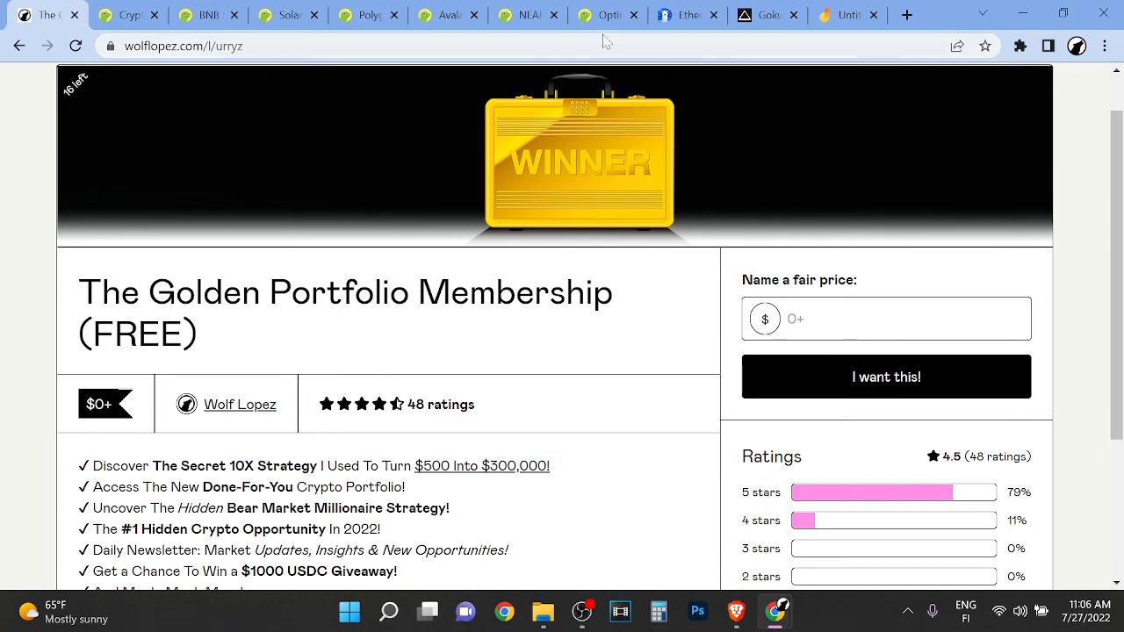